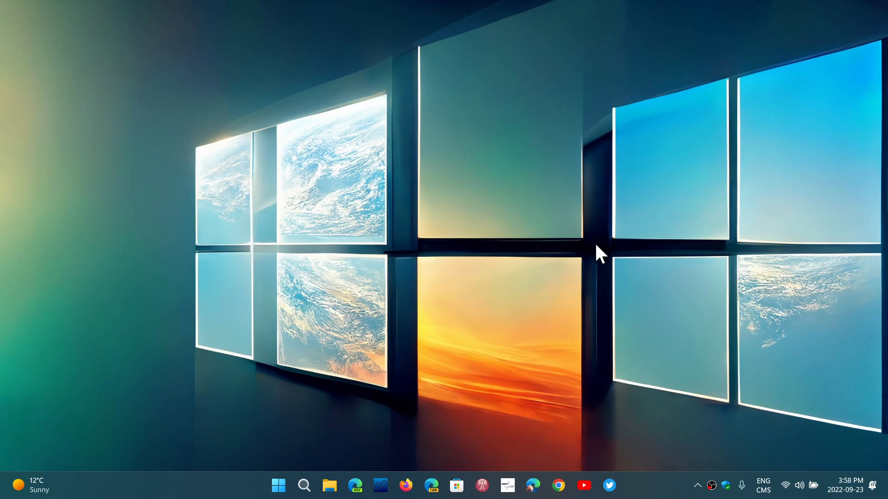
pyautogui.moveTo(382, 343)
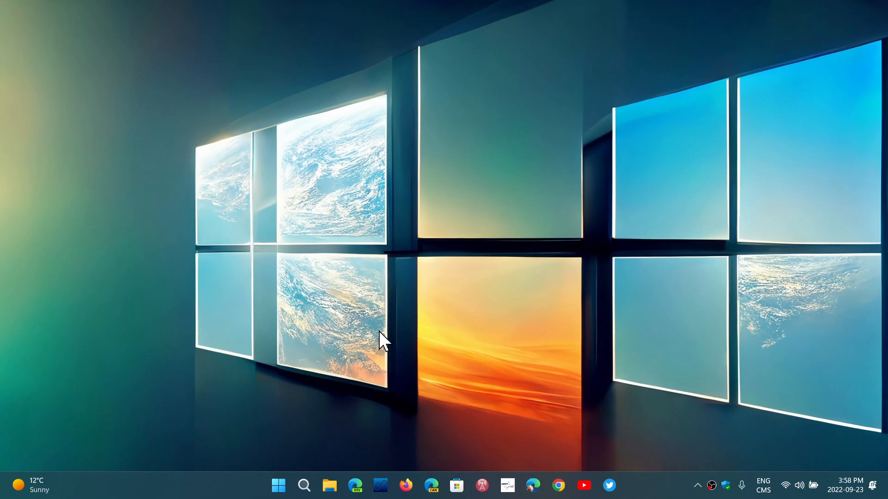
pyautogui.moveTo(260, 430)
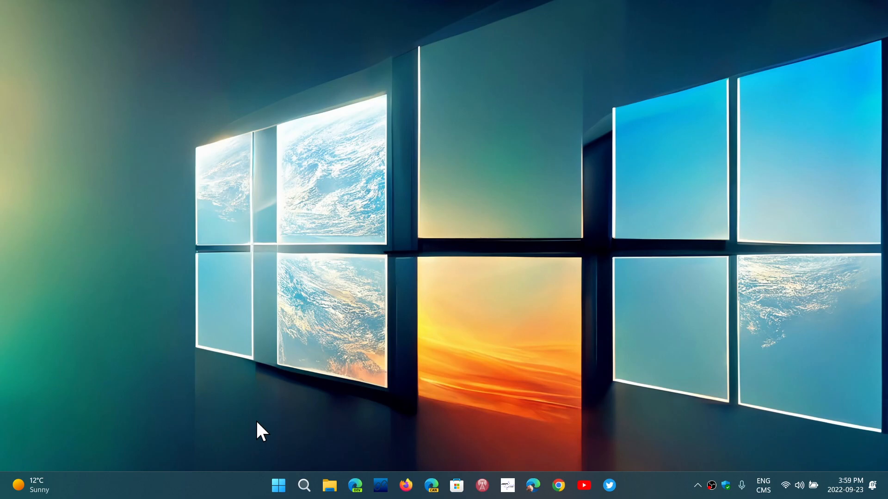
pyautogui.moveTo(235, 482)
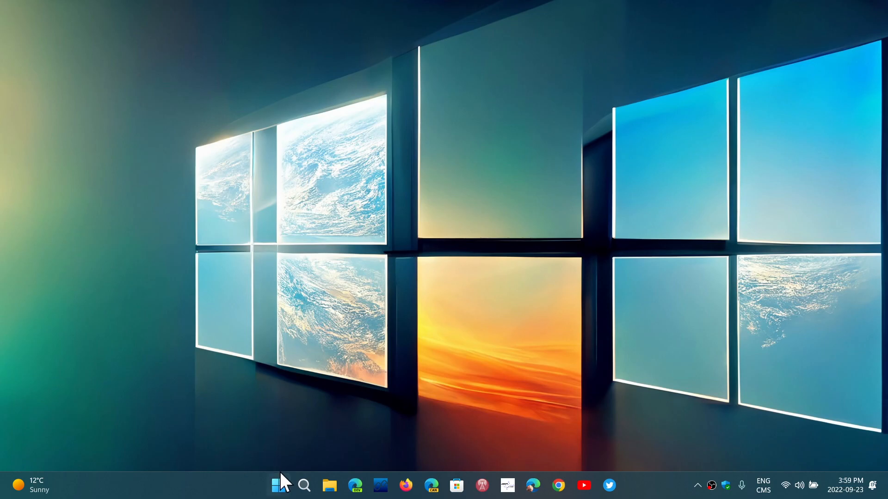
pyautogui.moveTo(278, 485)
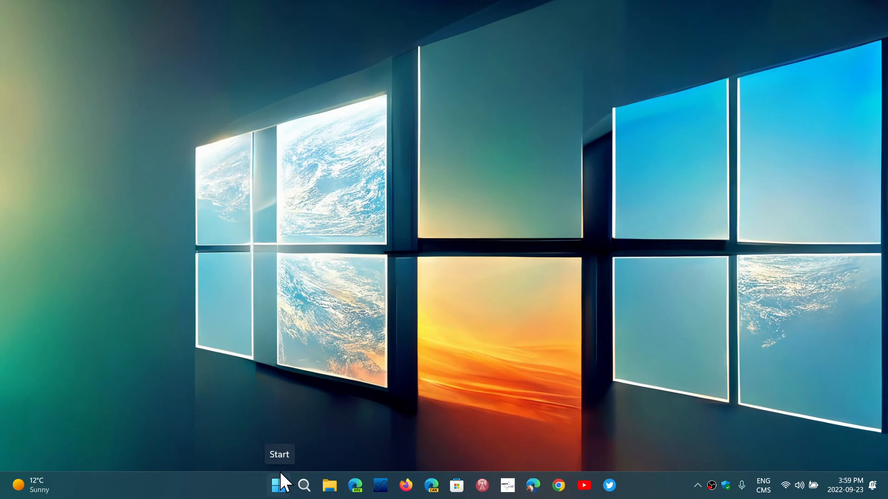
# - Launch Device Manager from the Start button's right-click quick-link menu
pyautogui.click(278, 485)
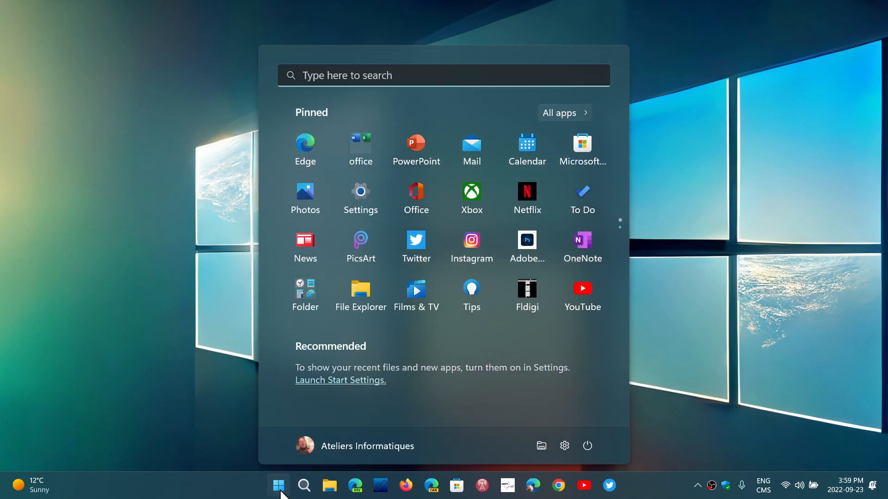
pyautogui.rightClick(278, 485)
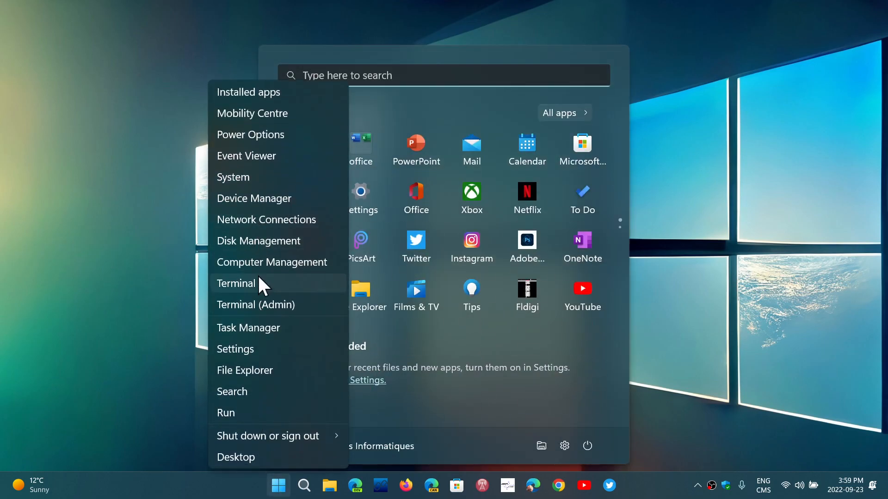
pyautogui.moveTo(274, 204)
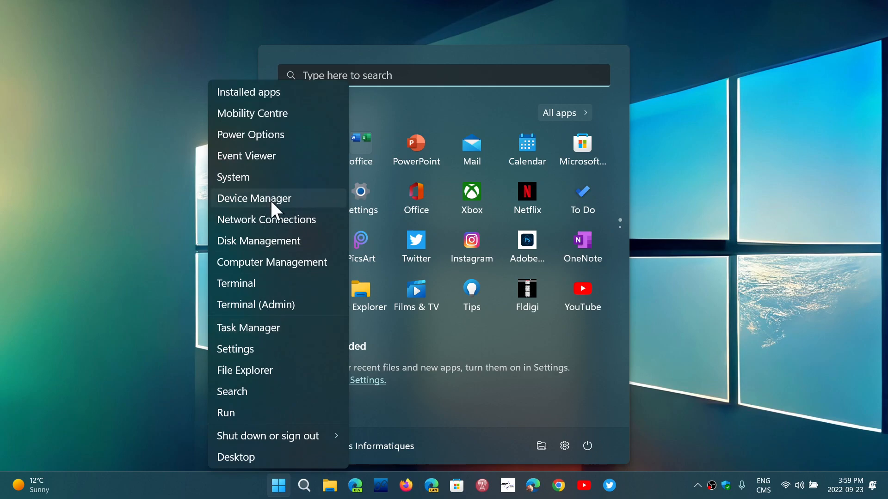
pyautogui.click(254, 198)
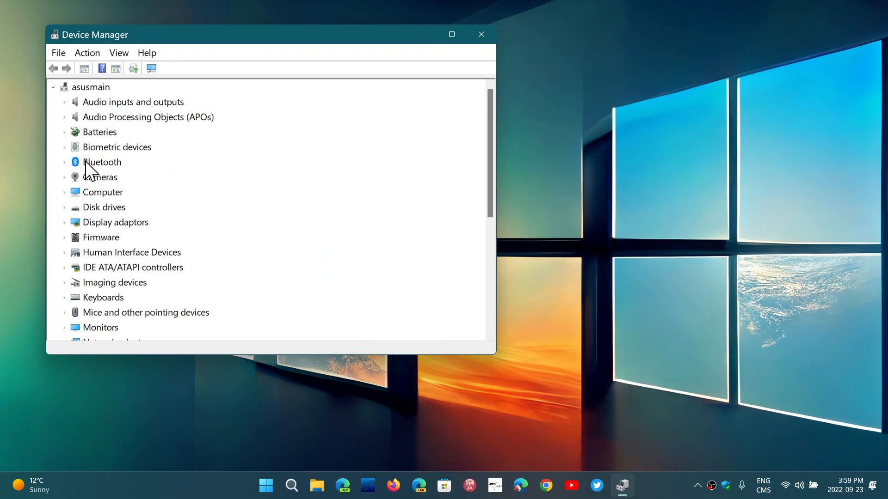
pyautogui.moveTo(68, 230)
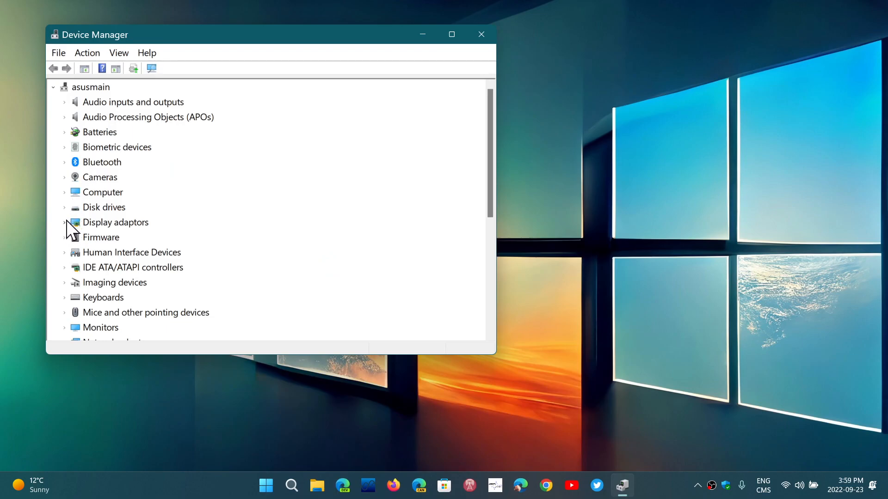
# - View the NVIDIA GeForce GTX 1660 Ti properties, then close them and Device Manager
pyautogui.doubleClick(126, 252)
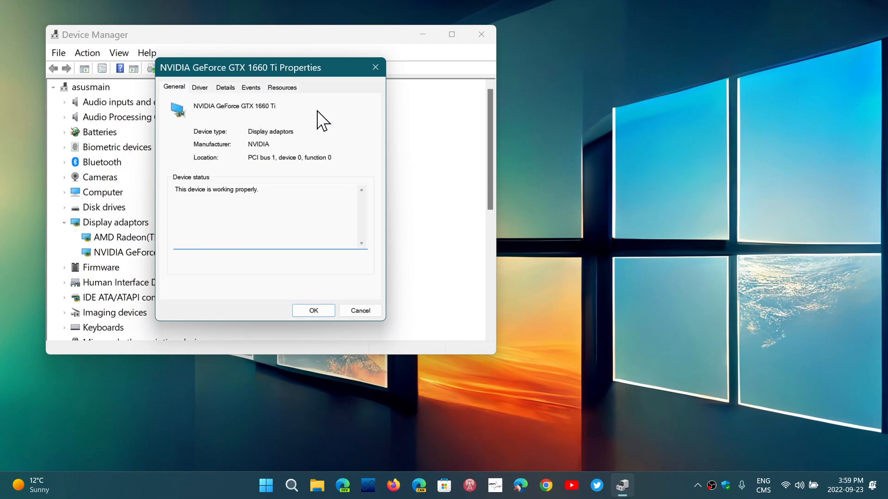
pyautogui.moveTo(338, 119)
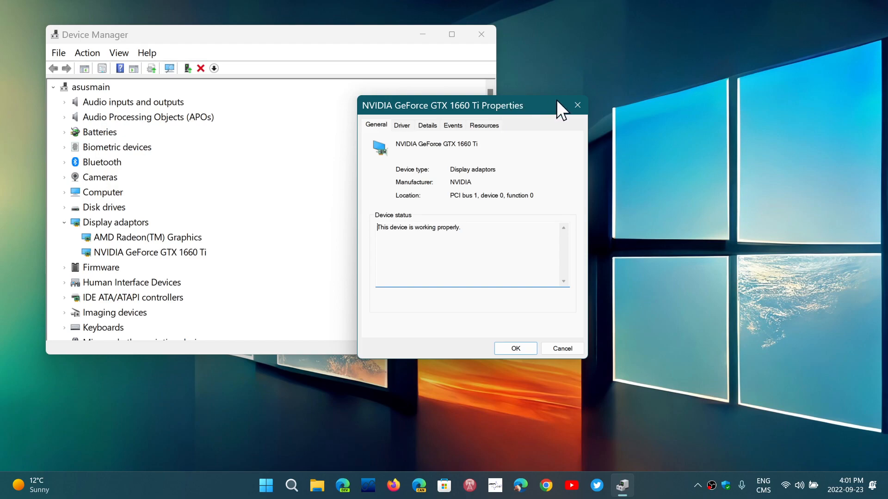
pyautogui.click(577, 105)
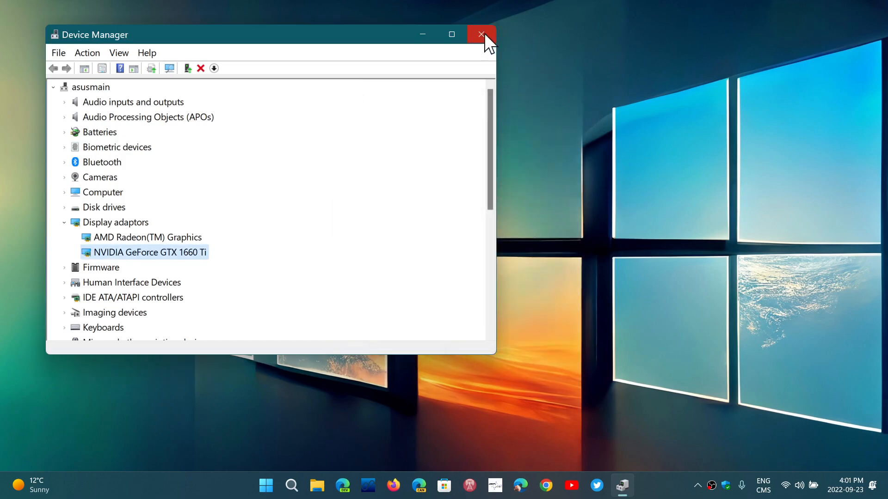
pyautogui.click(481, 35)
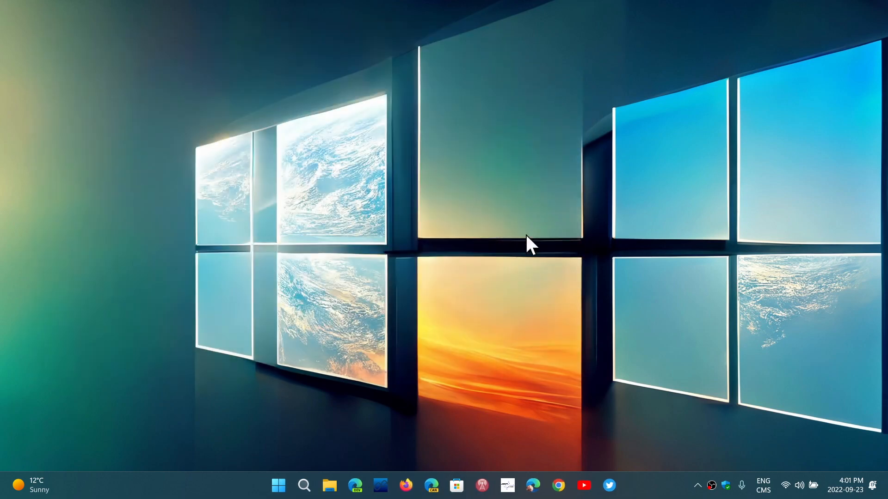